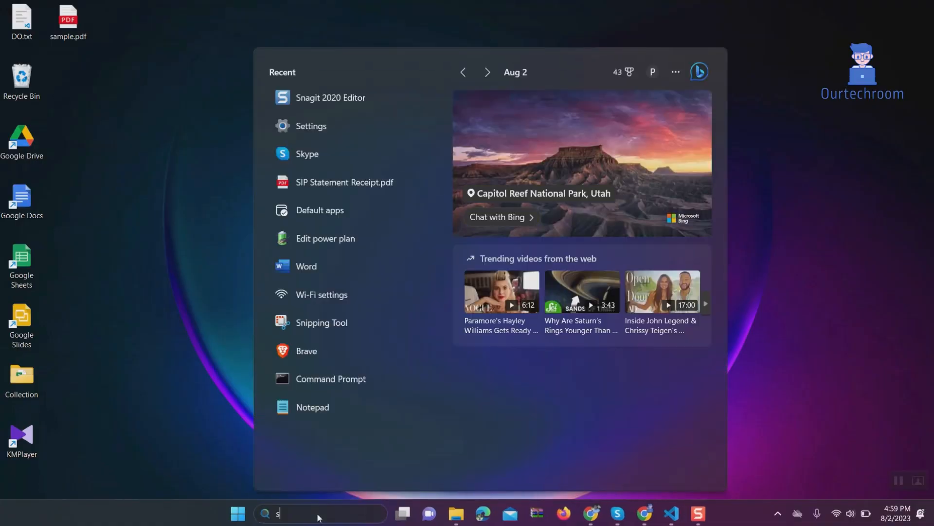
# - Search for 'settings' and launch the Settings app from Best match
pyautogui.write('ettings')
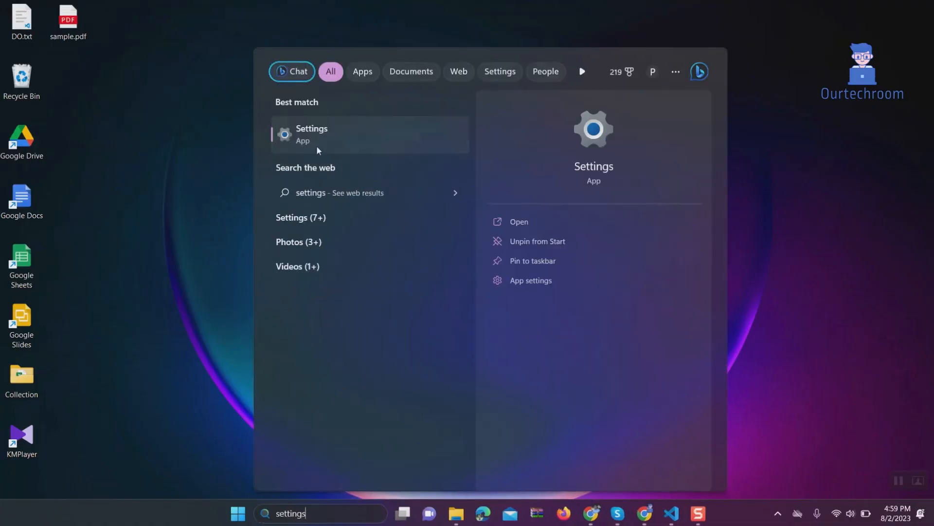
pyautogui.click(311, 135)
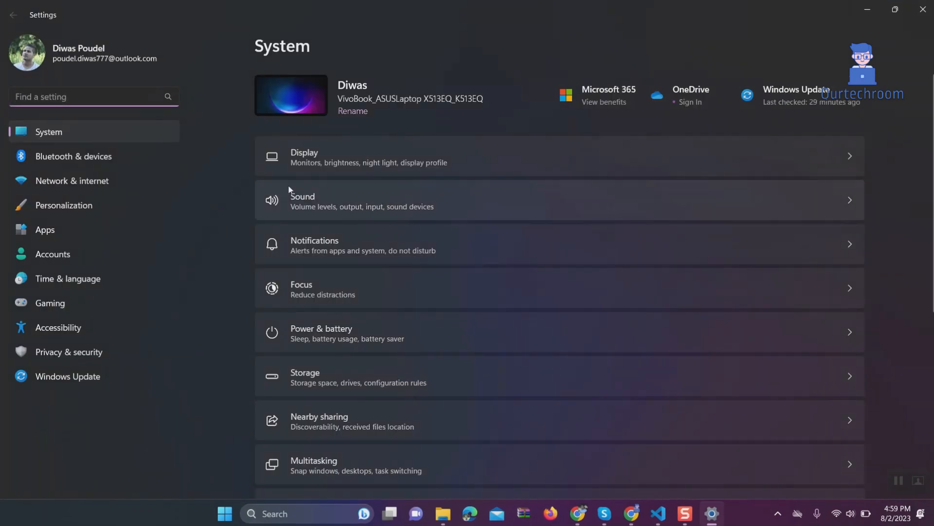
# - Make Adobe Acrobat the default for .pdf under Apps > Default apps
pyautogui.click(45, 229)
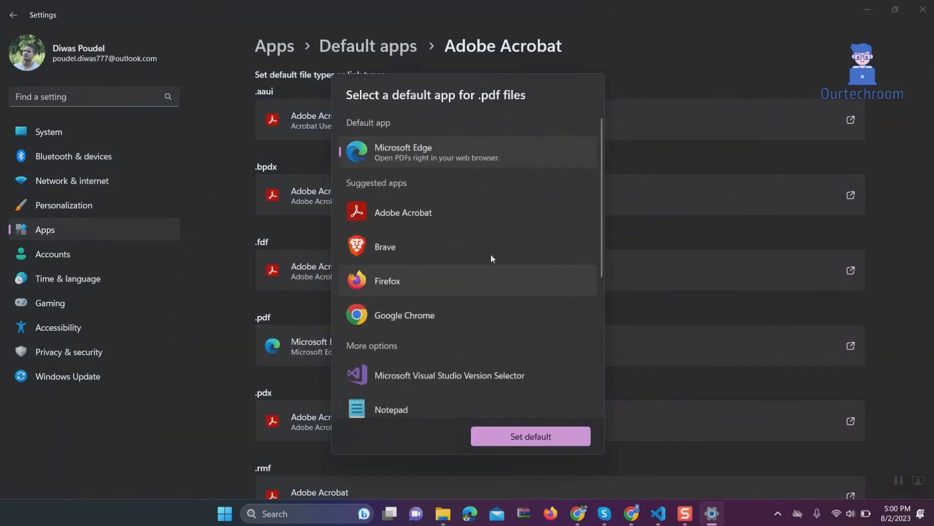
pyautogui.click(402, 212)
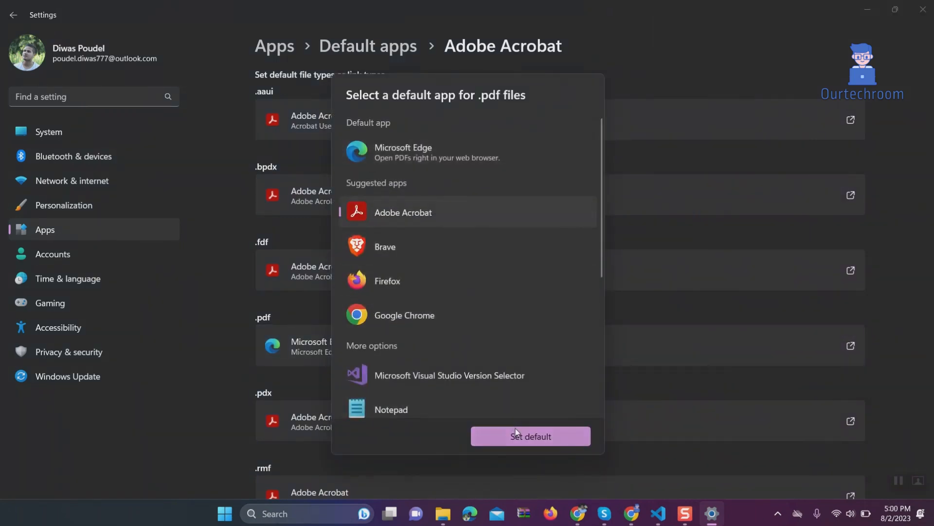
pyautogui.click(529, 436)
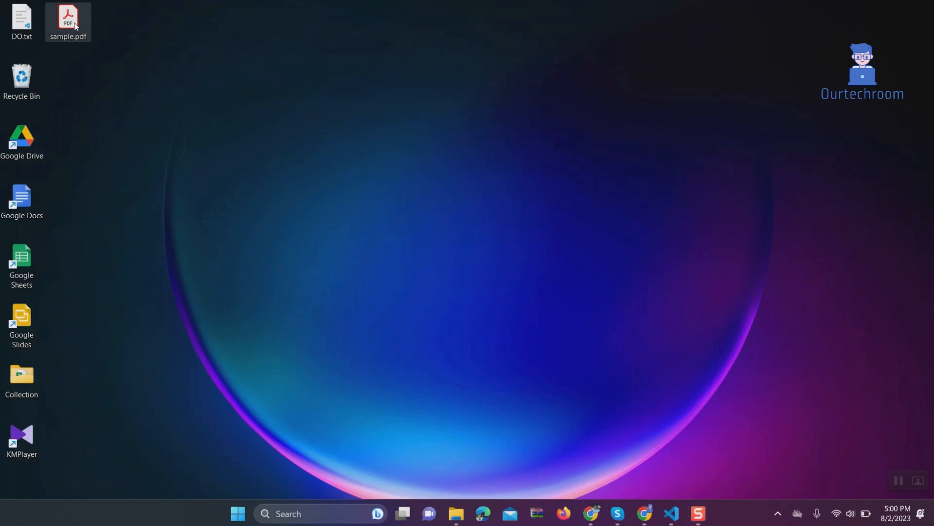
# - Test the new default by opening sample.pdf in Acrobat Reader, then close it
pyautogui.doubleClick(68, 18)
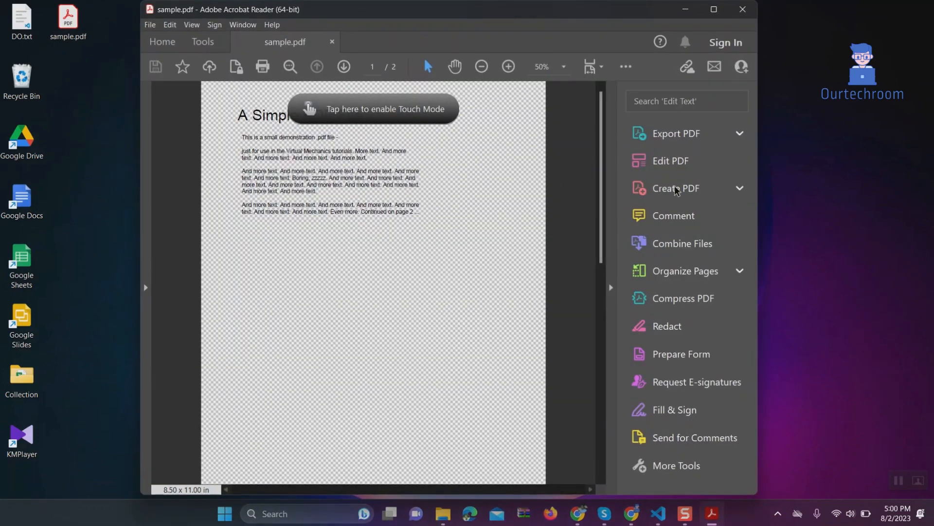
pyautogui.click(740, 9)
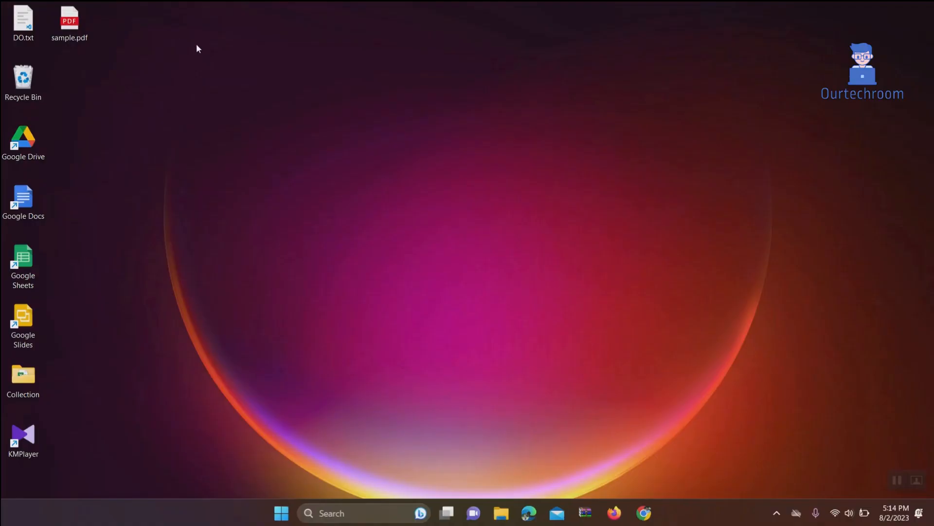
# - Review the Open with > Choose another app options for sample.pdf
pyautogui.rightClick(69, 21)
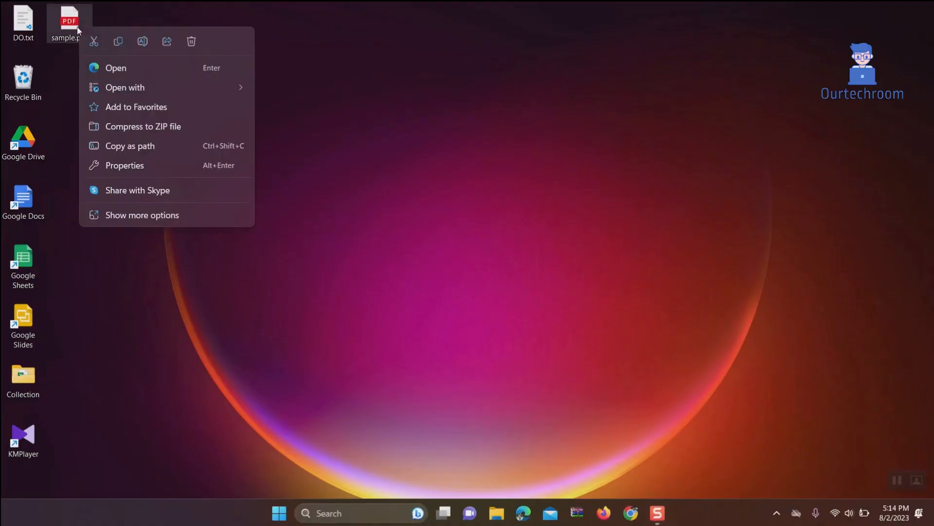
pyautogui.click(125, 87)
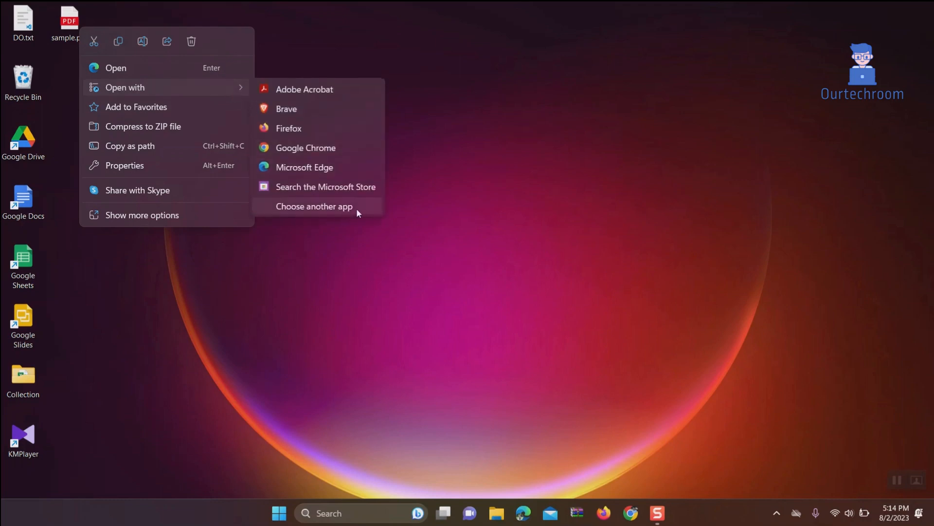
pyautogui.click(314, 205)
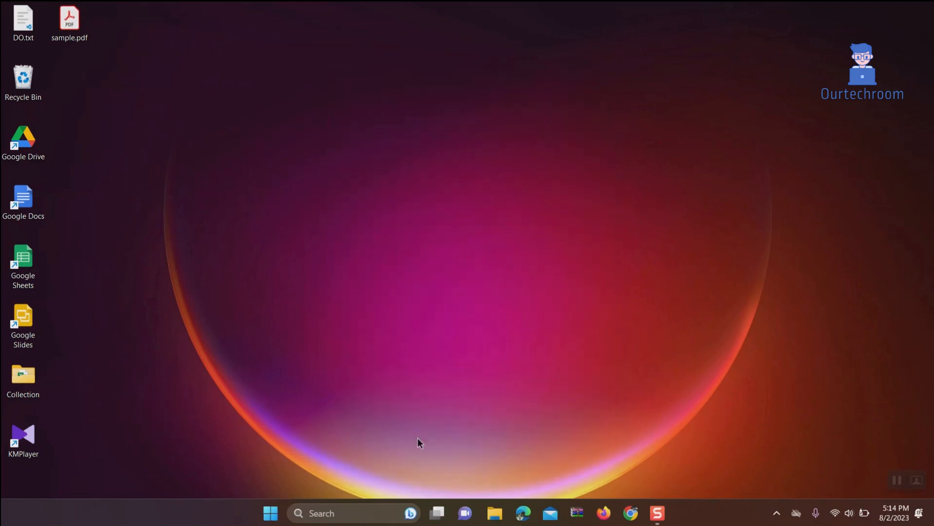
# - Open sample.pdf in Acrobat Reader, close it, and reopen it to confirm
pyautogui.doubleClick(69, 18)
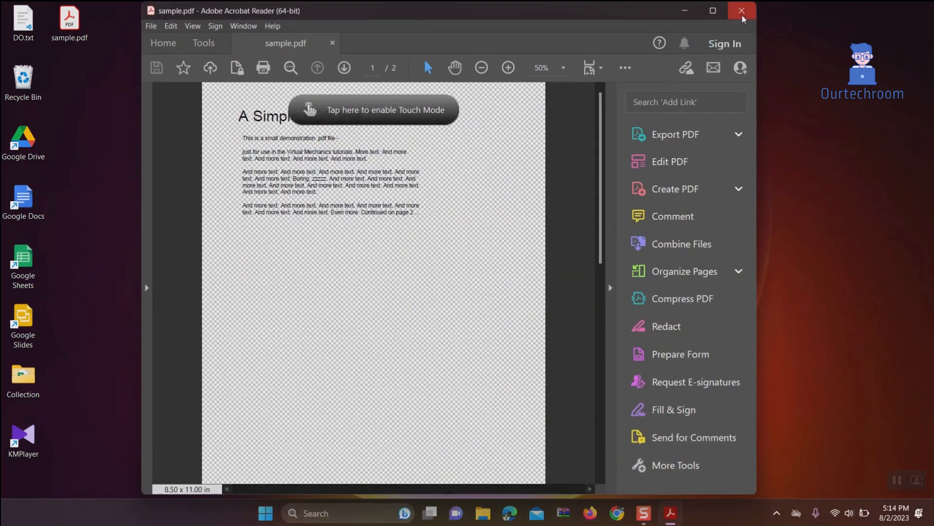
pyautogui.click(741, 10)
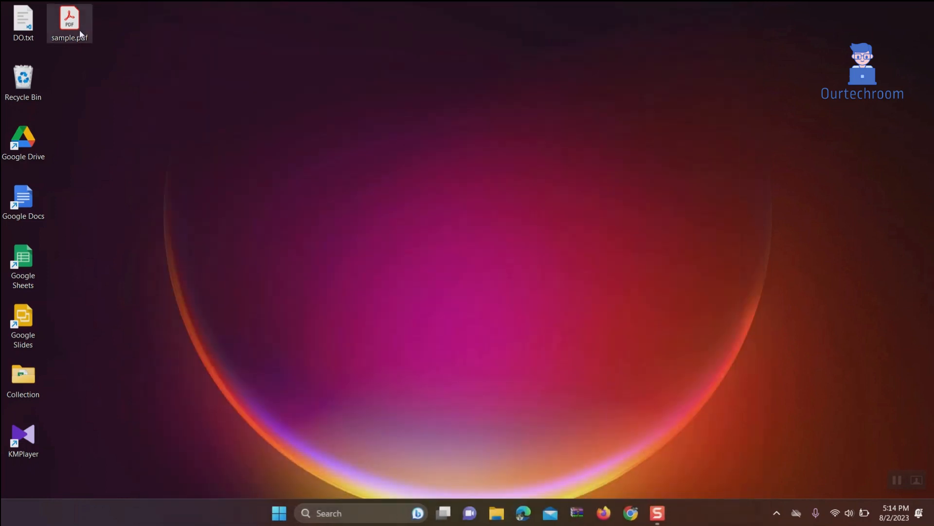
pyautogui.doubleClick(69, 18)
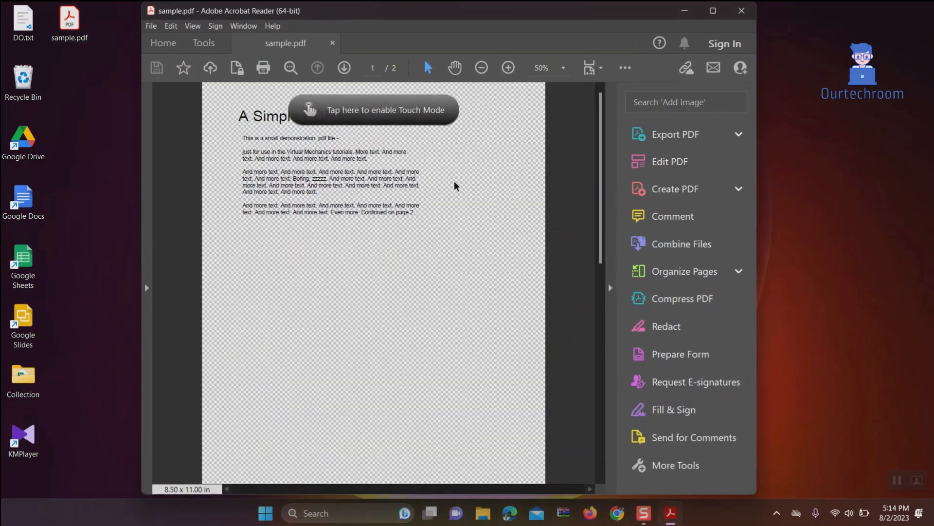